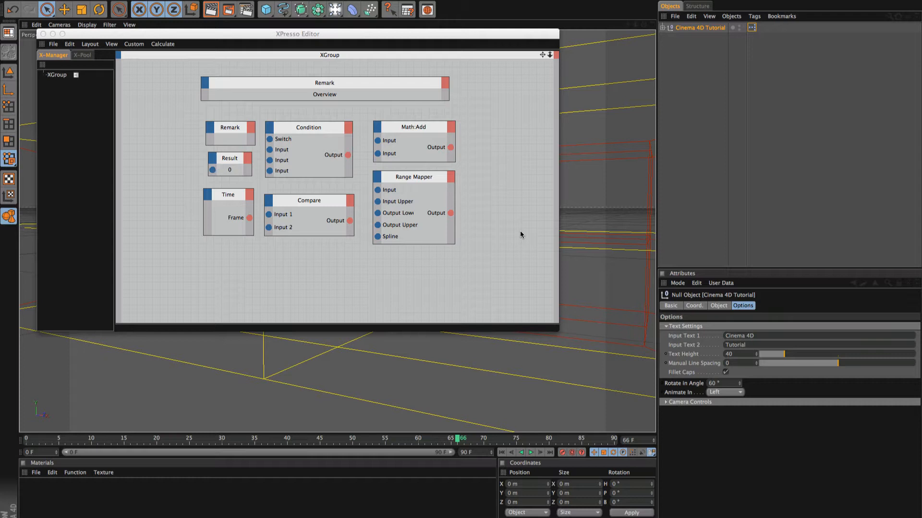
pyautogui.moveTo(527, 234)
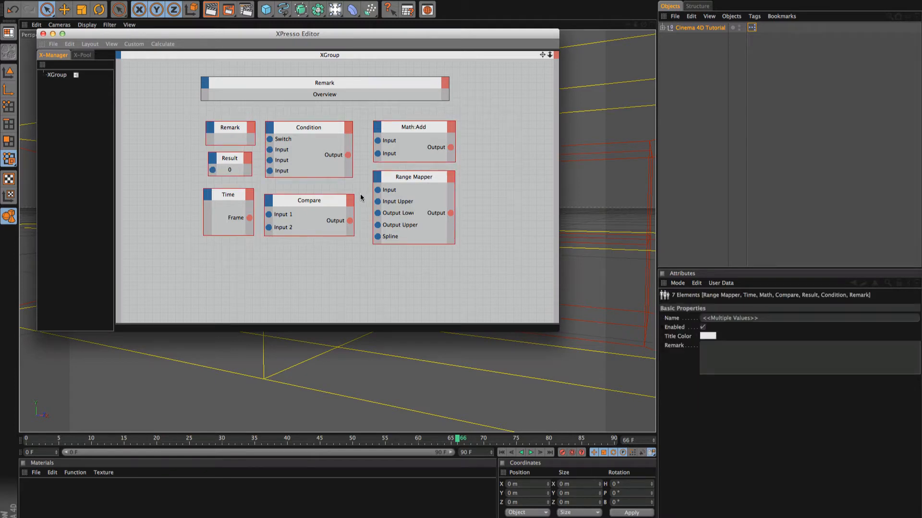
pyautogui.moveTo(525, 176)
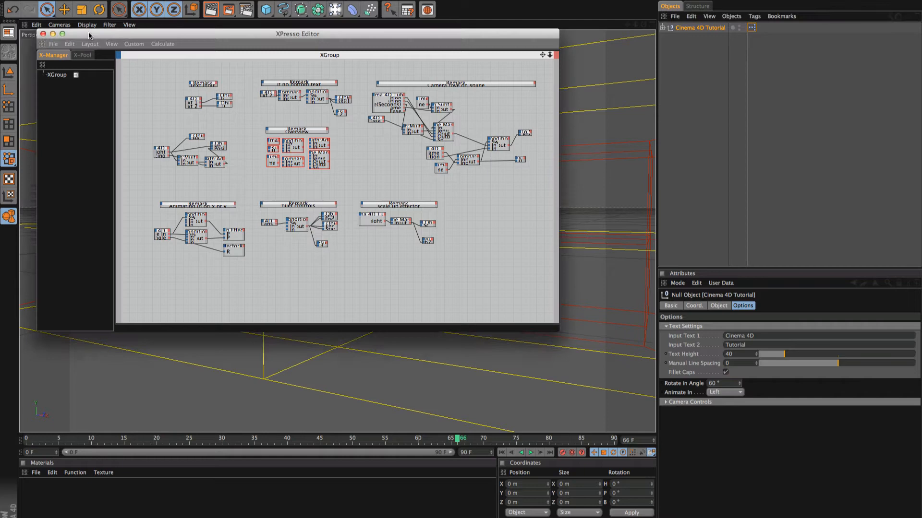
# Step: Set Text Height to 52 and Manual Line Spacing to -16 to spread the two lines apart
pyautogui.moveTo(296, 33); pyautogui.dragTo(363, 409)
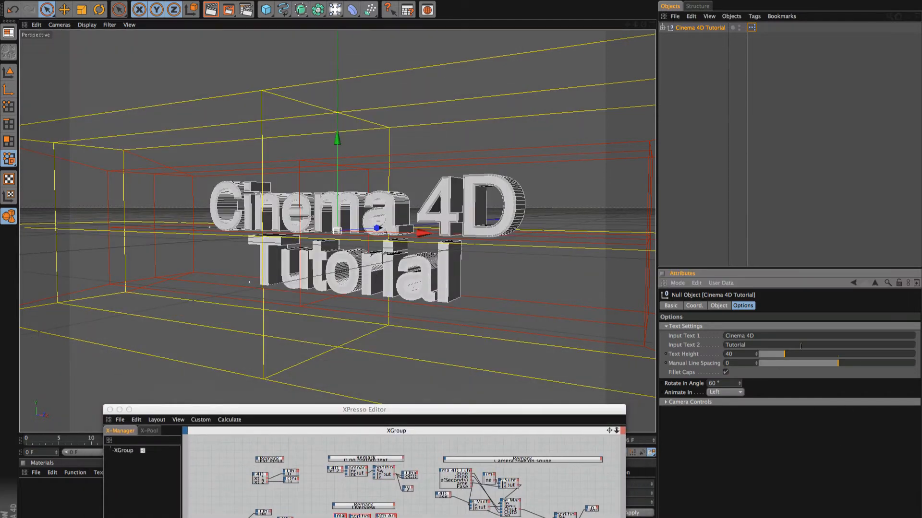
pyautogui.click(738, 336)
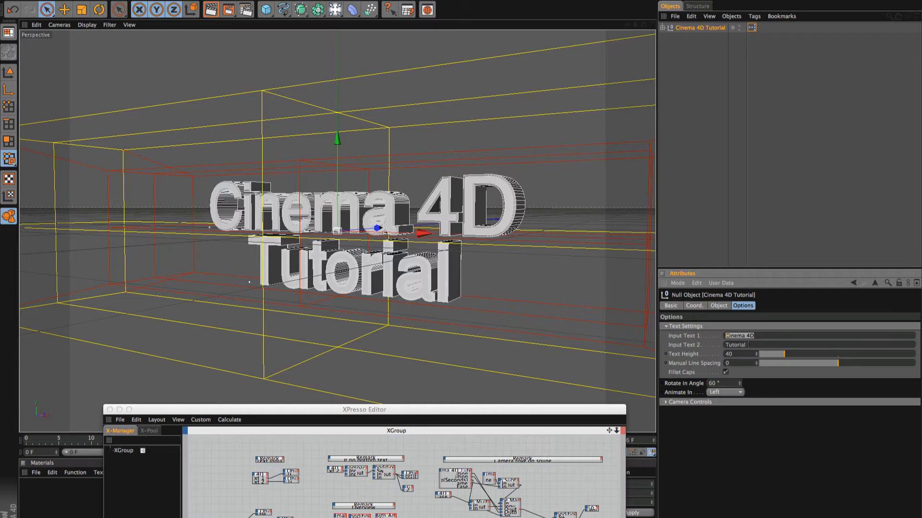
pyautogui.moveTo(790, 354); pyautogui.dragTo(777, 354)
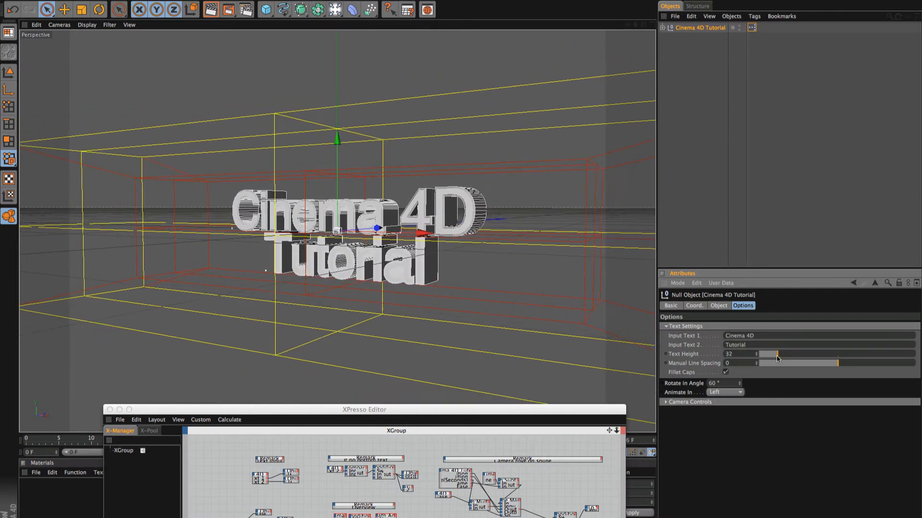
pyautogui.moveTo(779, 355); pyautogui.dragTo(810, 369)
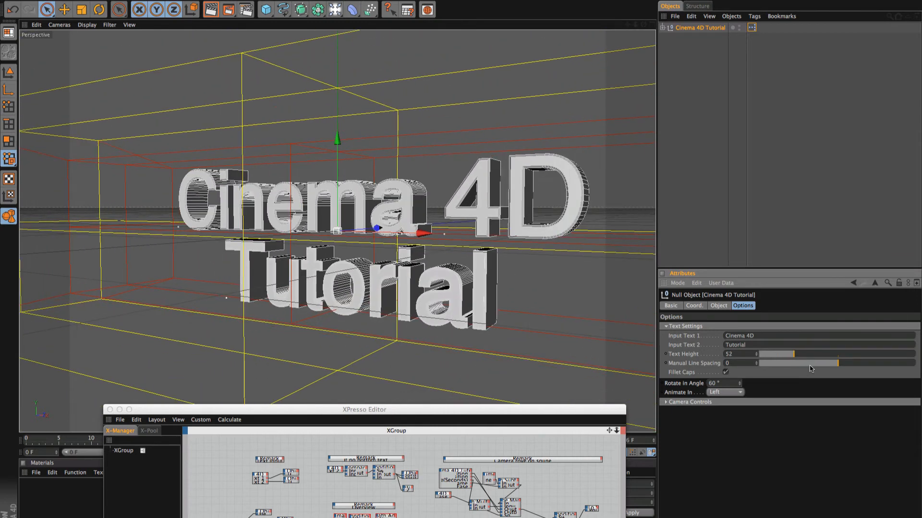
pyautogui.moveTo(838, 363); pyautogui.dragTo(805, 362)
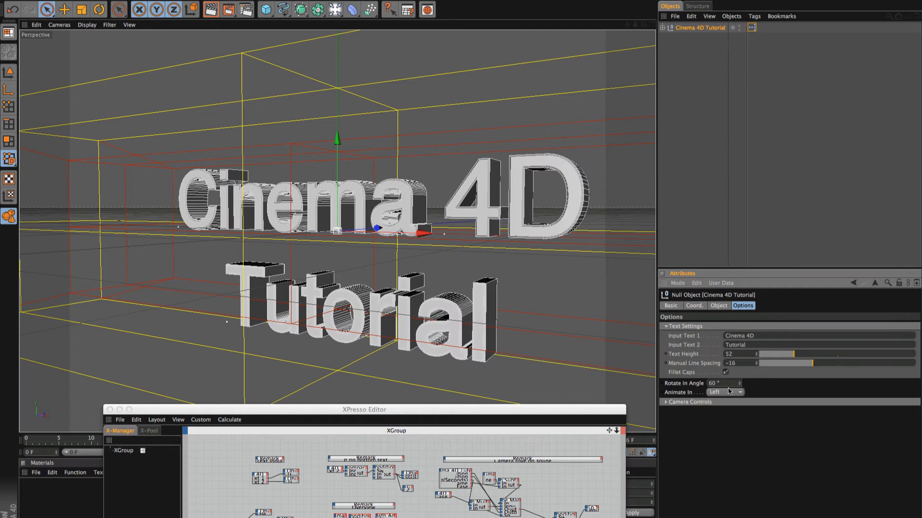
# Step: Expand Camera Controls to reveal the 2-second move from frame 9 and raise the node editor
pyautogui.click(691, 402)
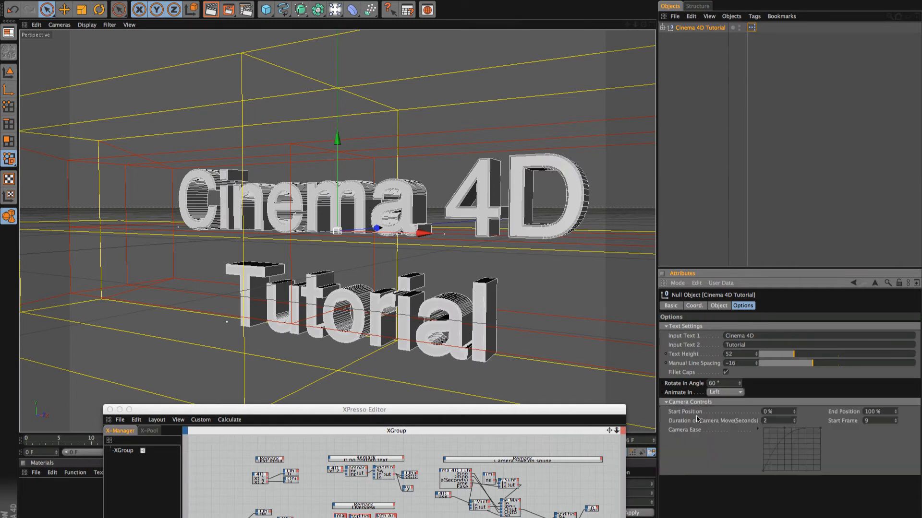
pyautogui.moveTo(128, 404)
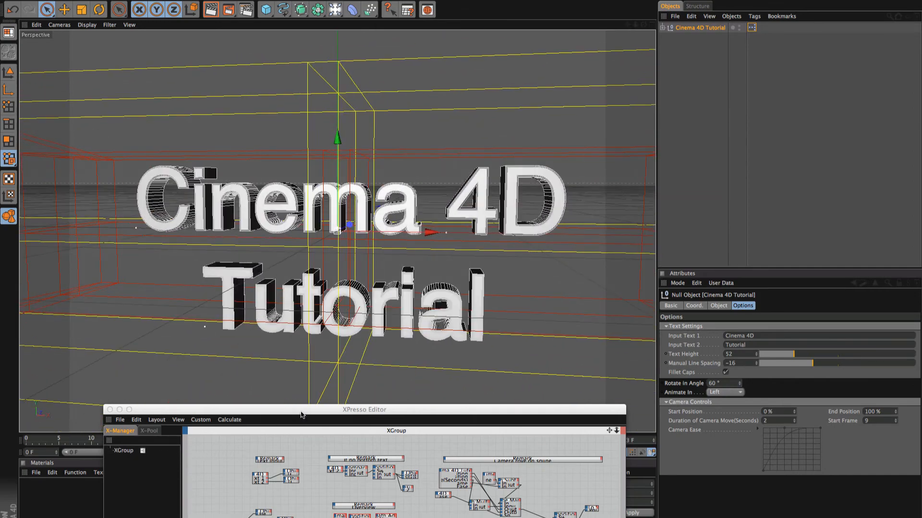
pyautogui.moveTo(362, 410); pyautogui.dragTo(354, 295)
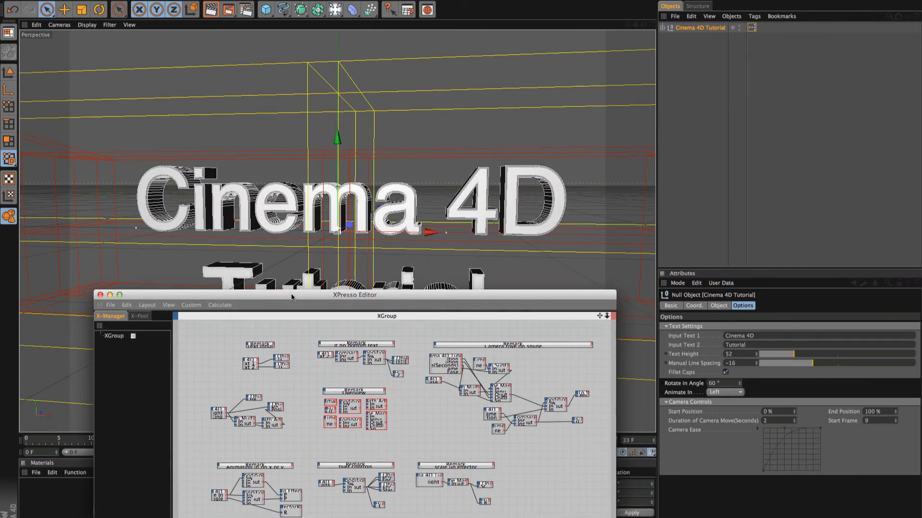